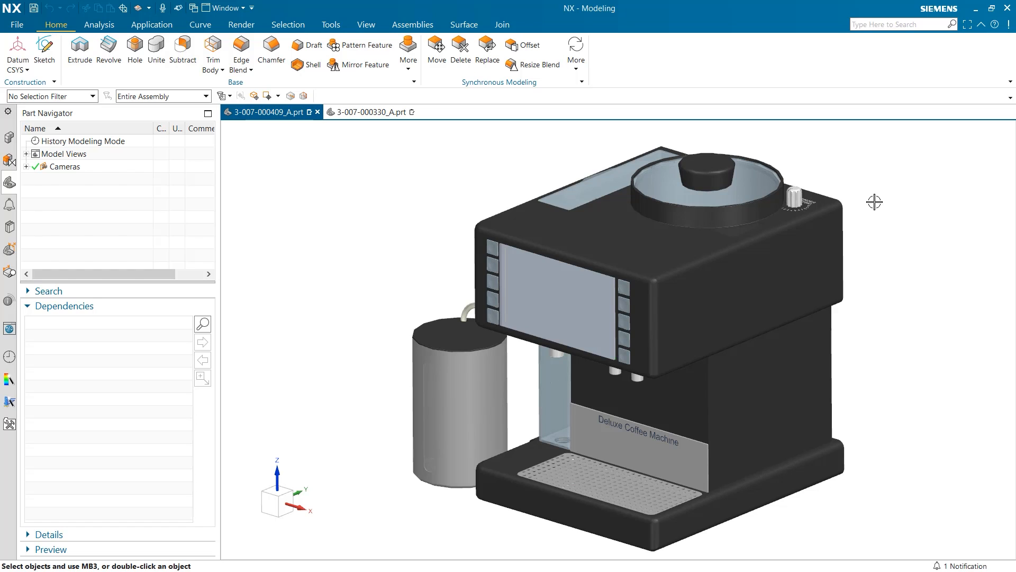
mouse_move(872, 201)
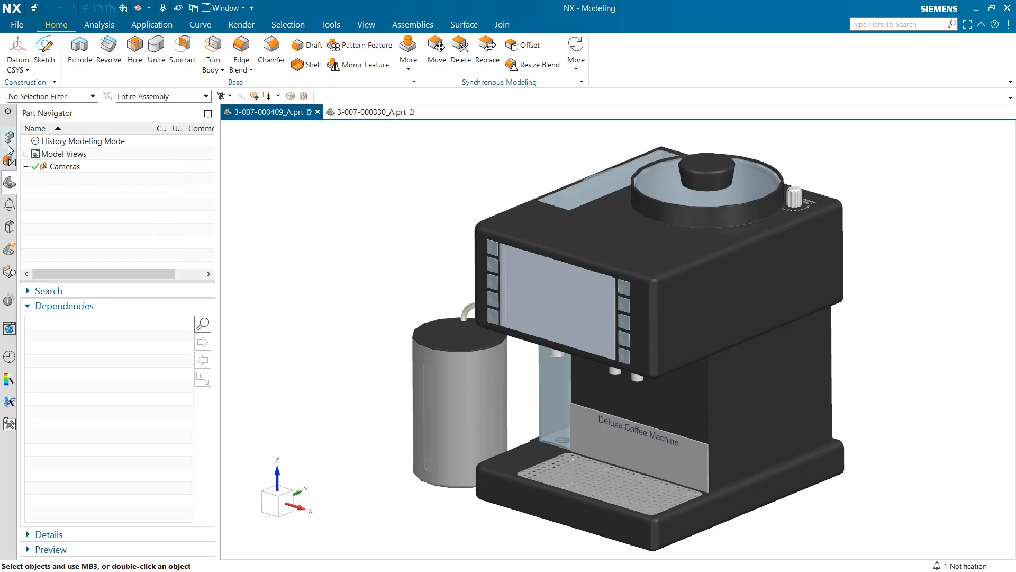
Show the Assembly Navigator and apply the section view to expose the pump block internals
left_click(9, 137)
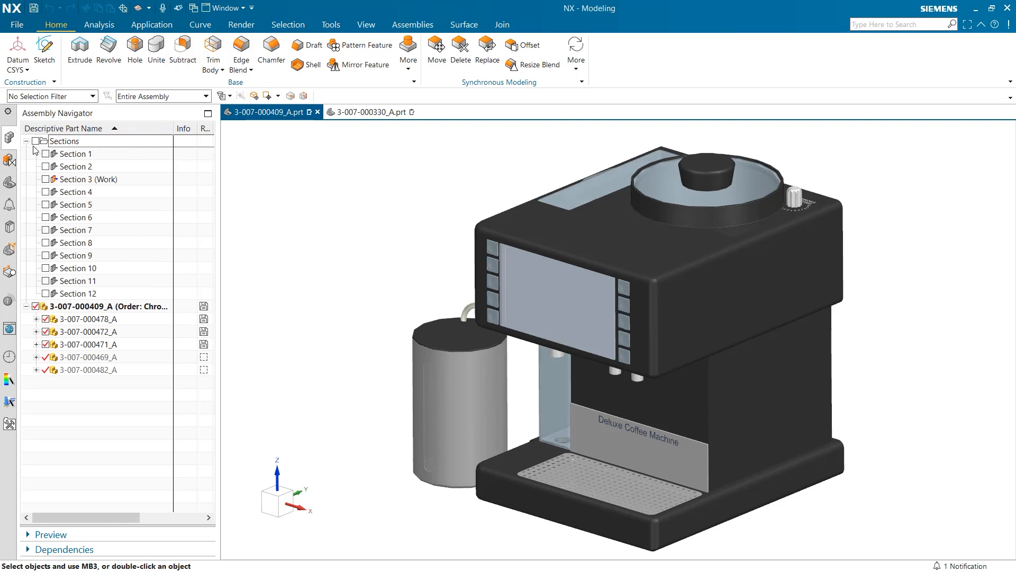
double_click(89, 179)
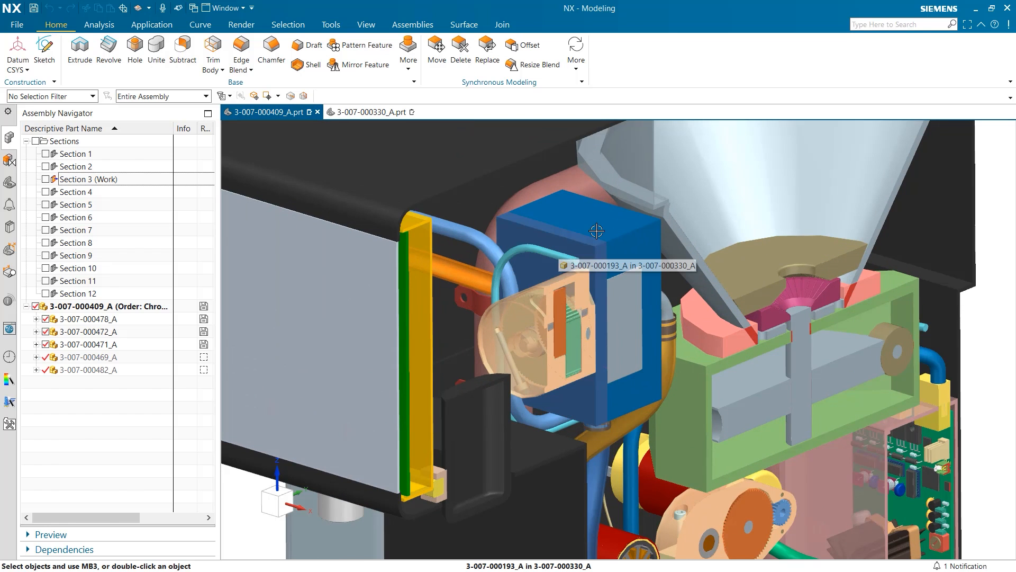
mouse_move(571, 257)
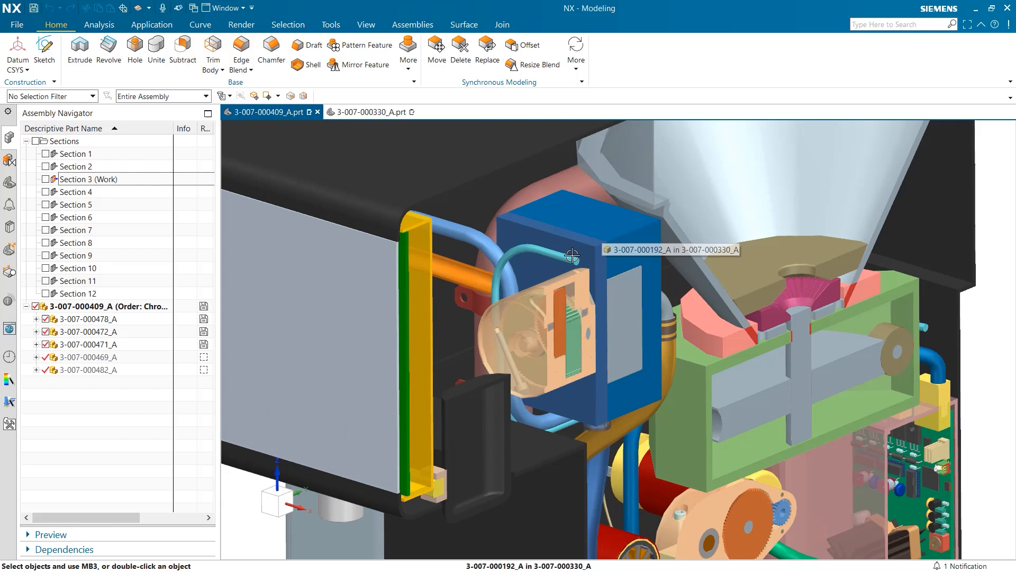
left_click(370, 112)
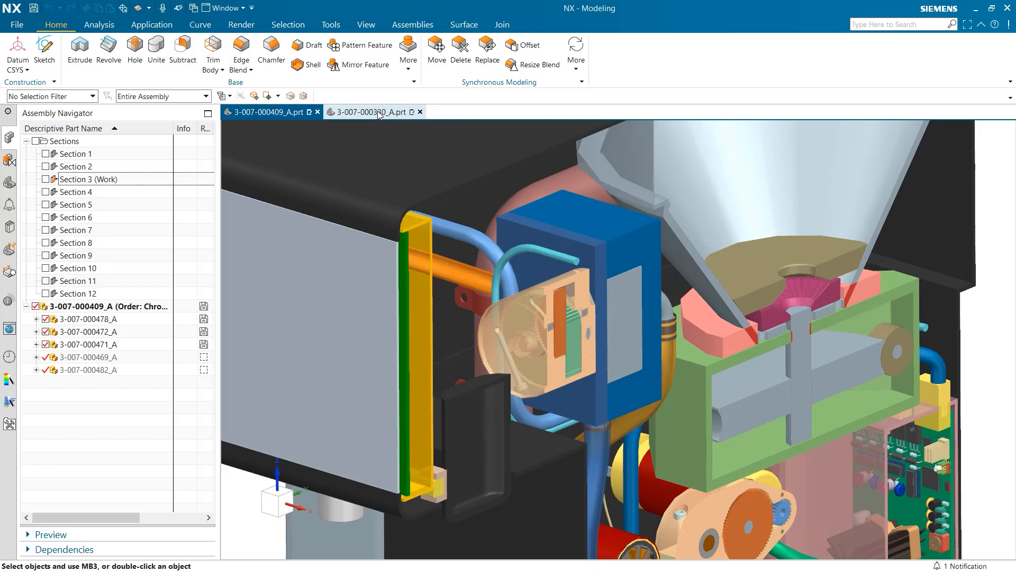
left_click(370, 111)
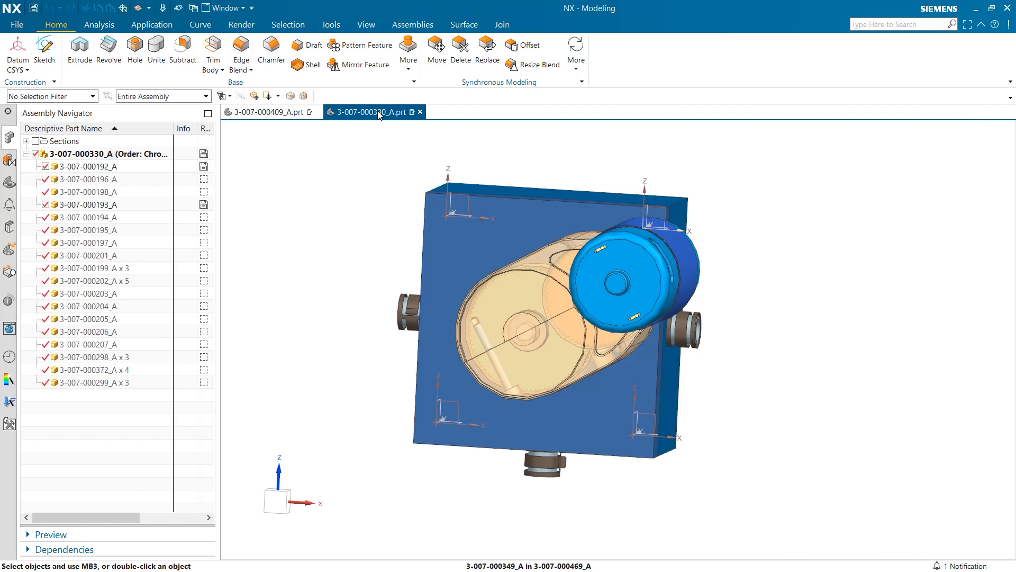
mouse_move(392, 122)
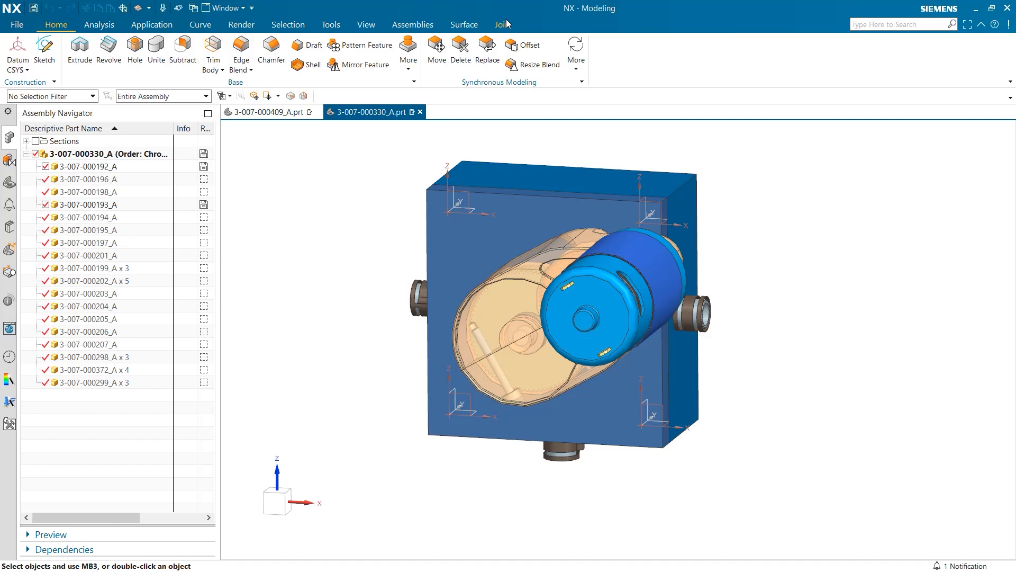
left_click(501, 25)
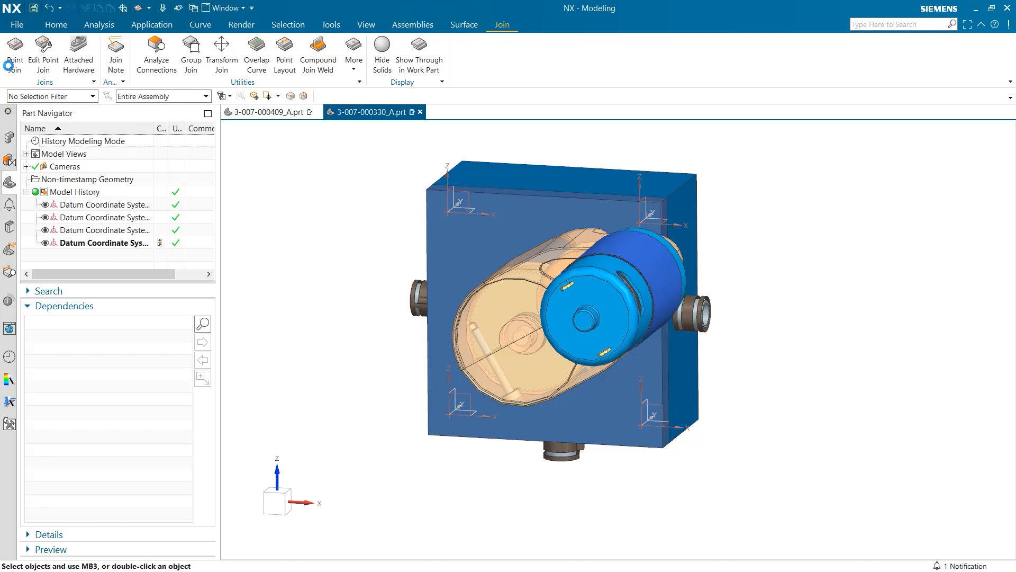
Start a Point Join and keep its join type as Fastener
left_click(15, 55)
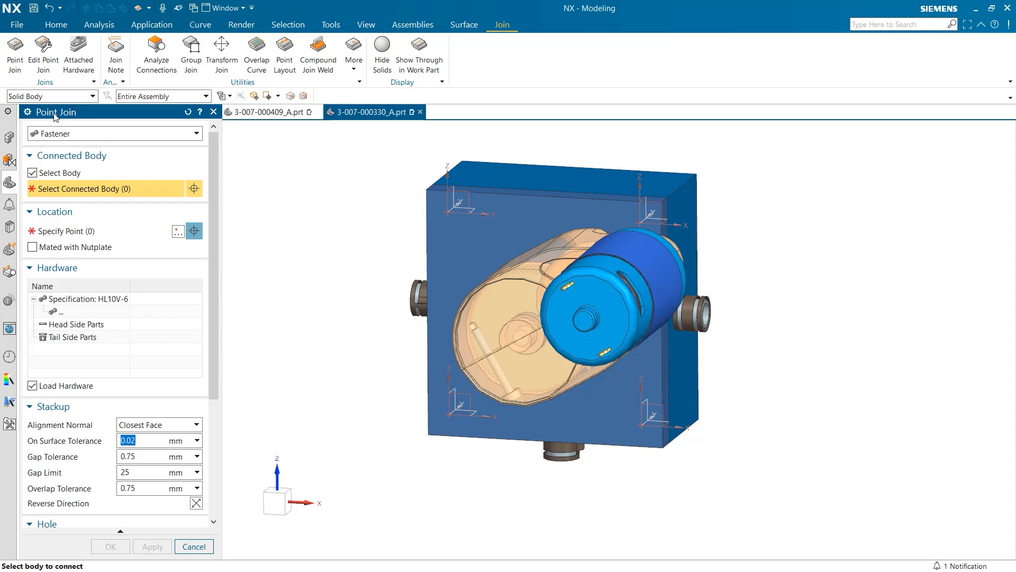
mouse_move(57, 136)
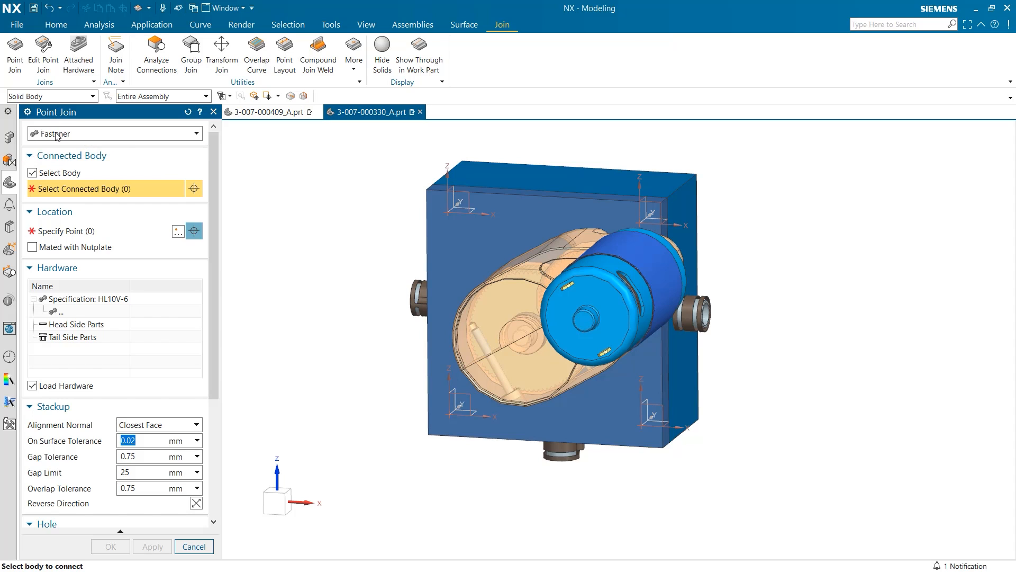
left_click(113, 133)
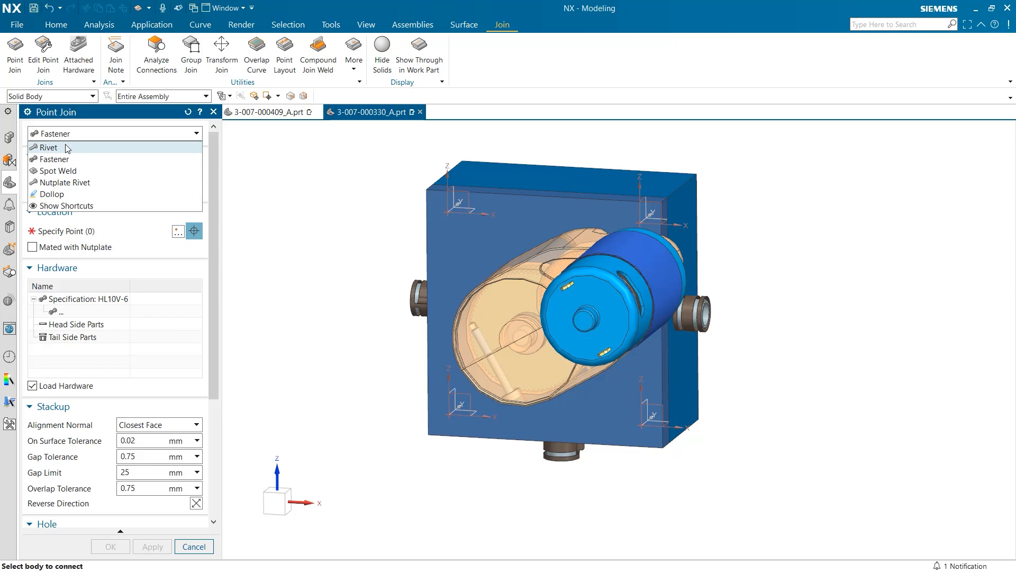
mouse_move(65, 182)
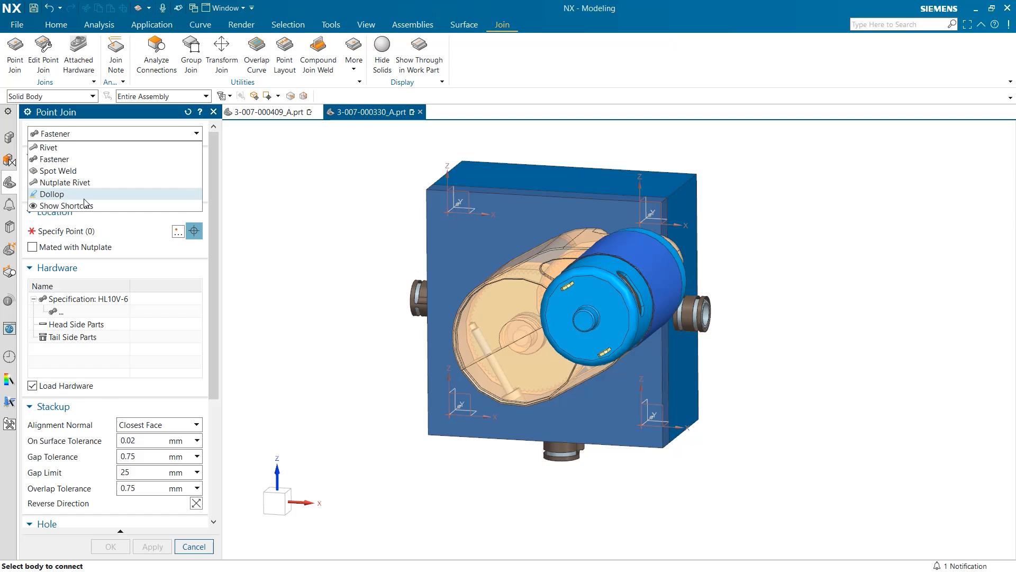
mouse_move(88, 147)
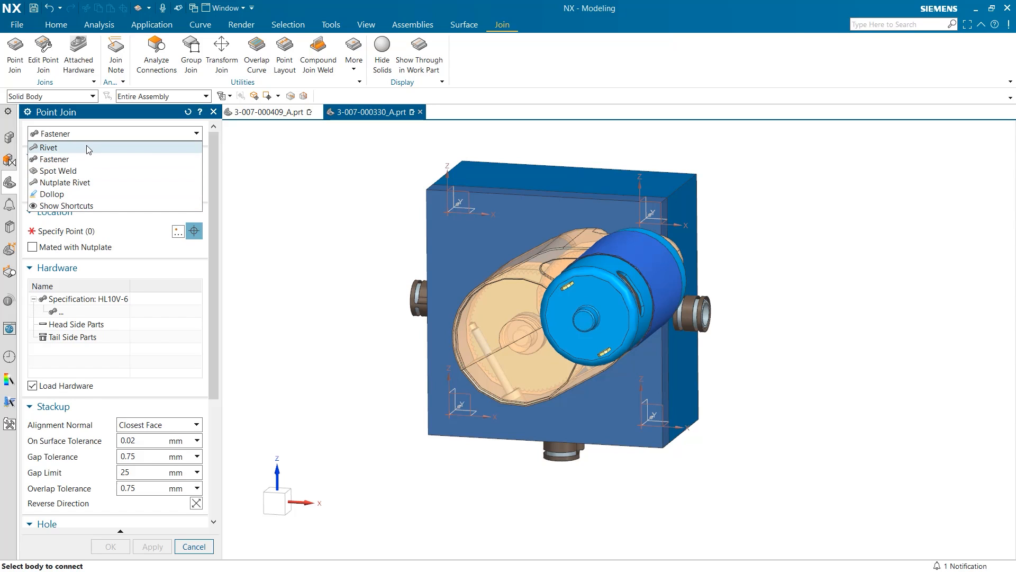
mouse_move(88, 160)
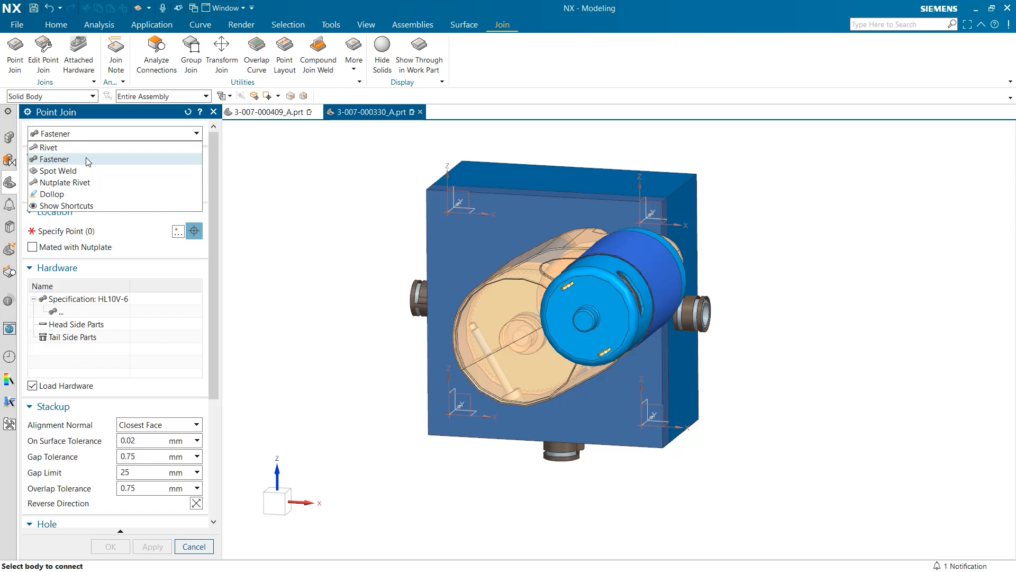
left_click(52, 159)
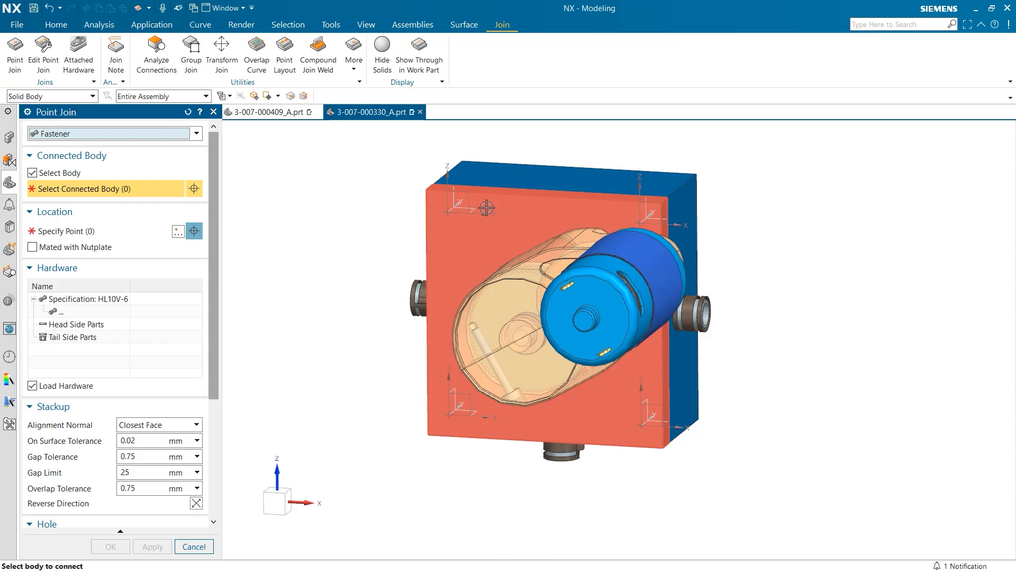
mouse_move(508, 215)
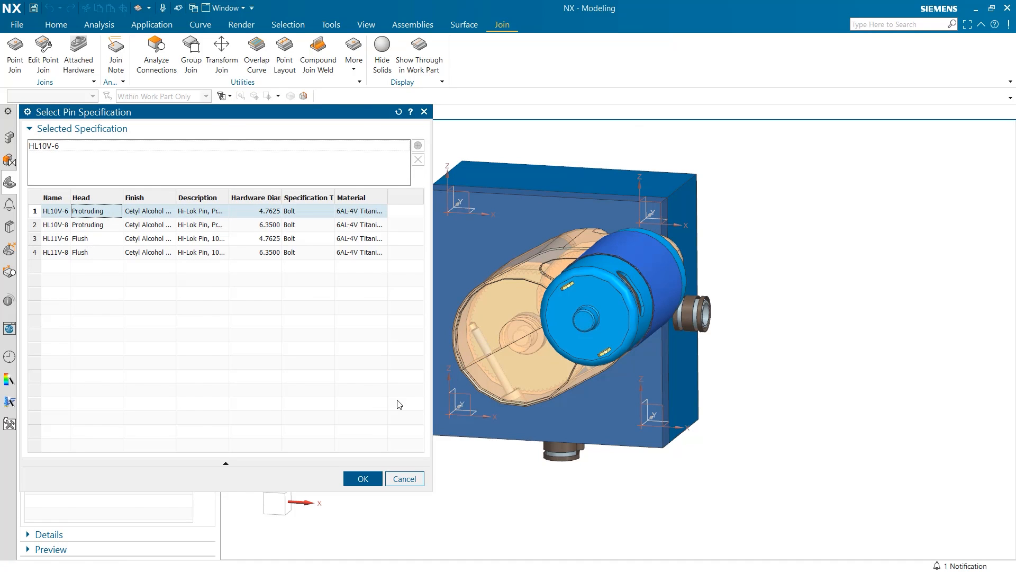
Accept the HL10V-6 pin specification for the corner fastener joins
left_click(362, 479)
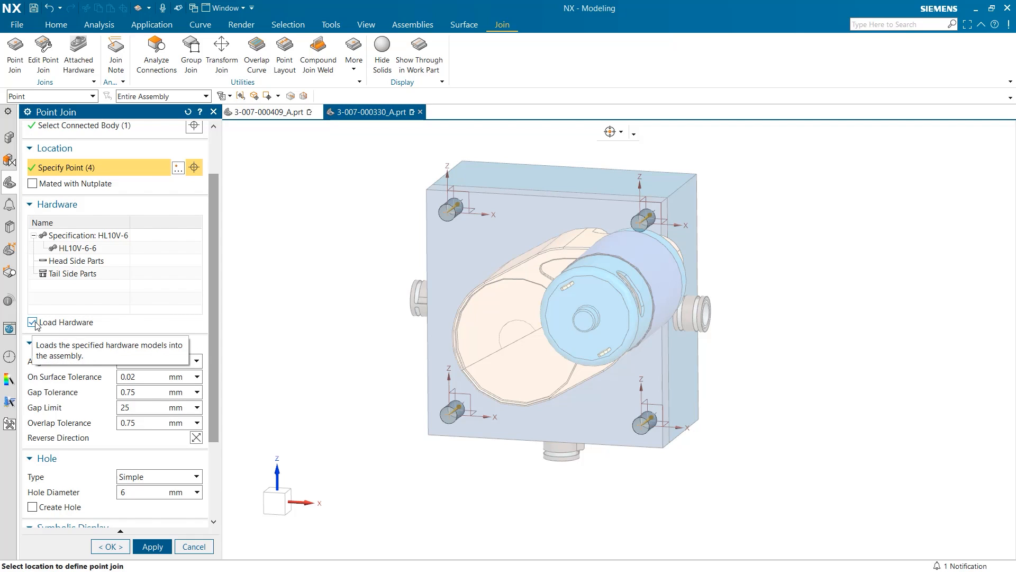
Set the fastener join symbol shape to sphere, then change it to cone
scroll("down", 3)
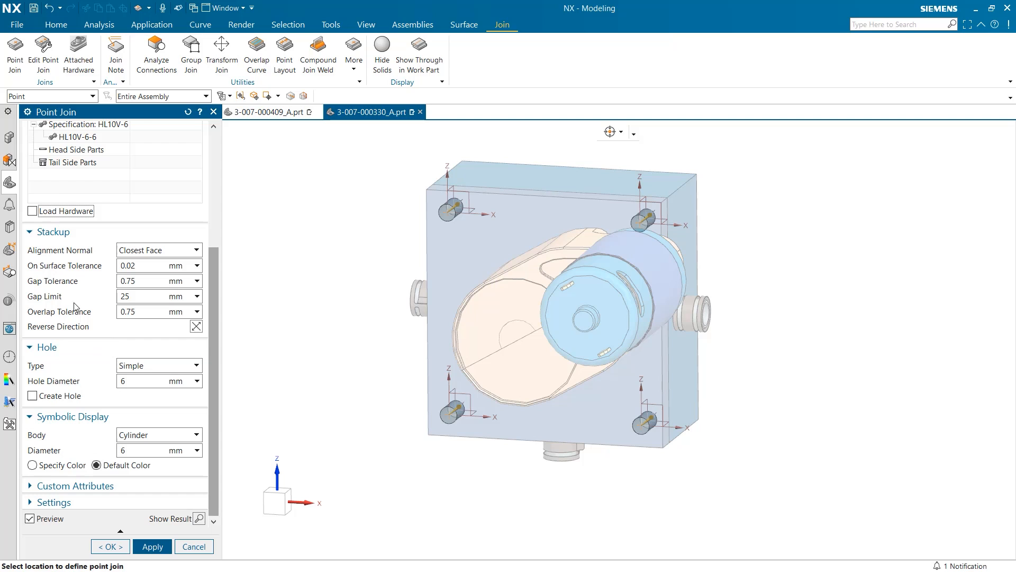
mouse_move(55, 422)
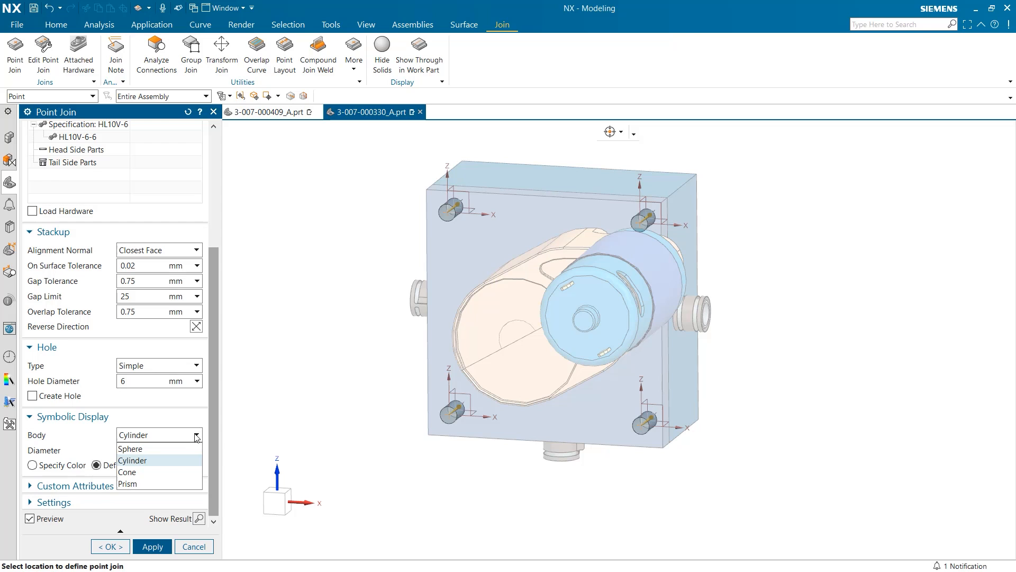
left_click(129, 449)
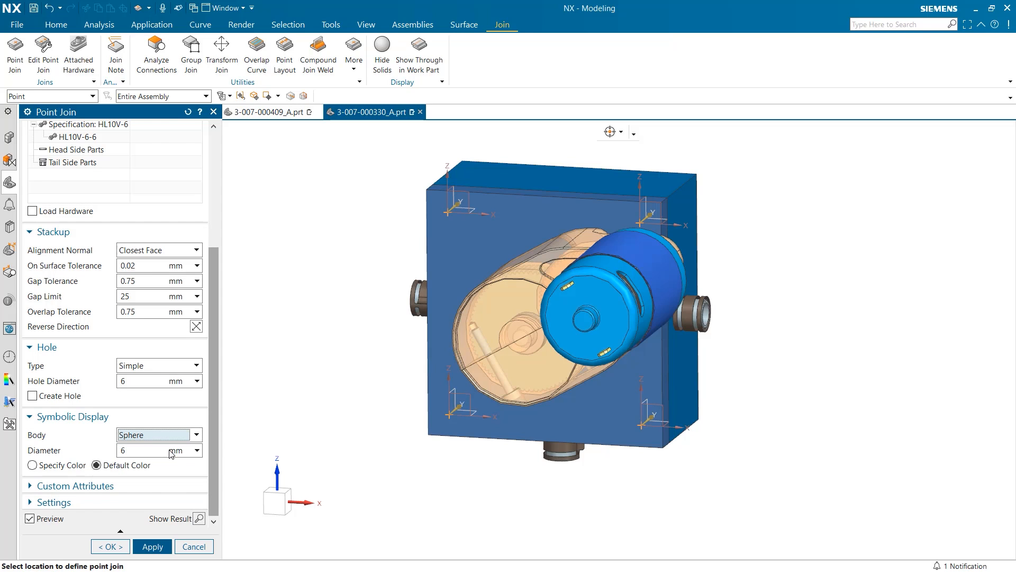
left_click(158, 434)
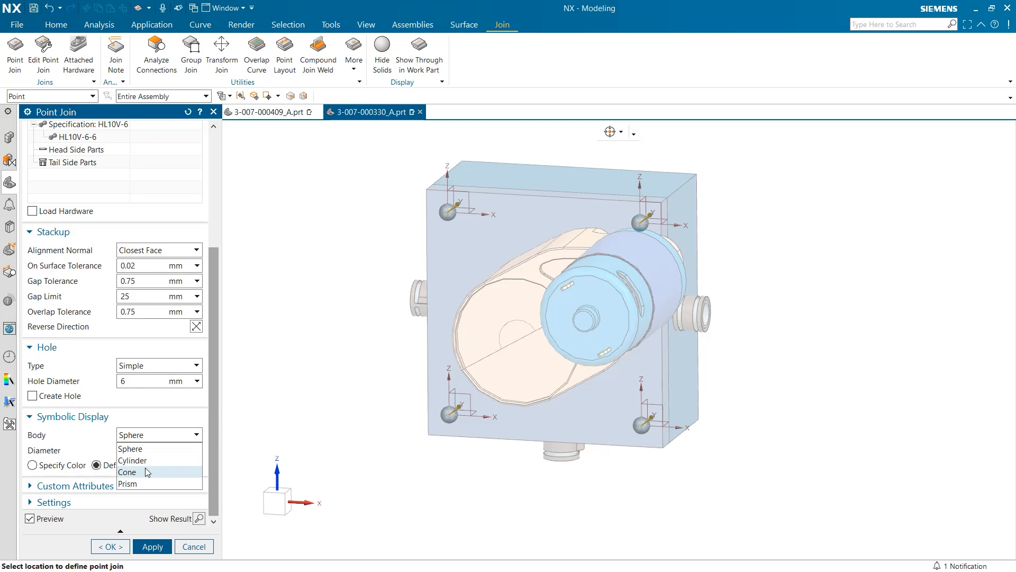
left_click(132, 459)
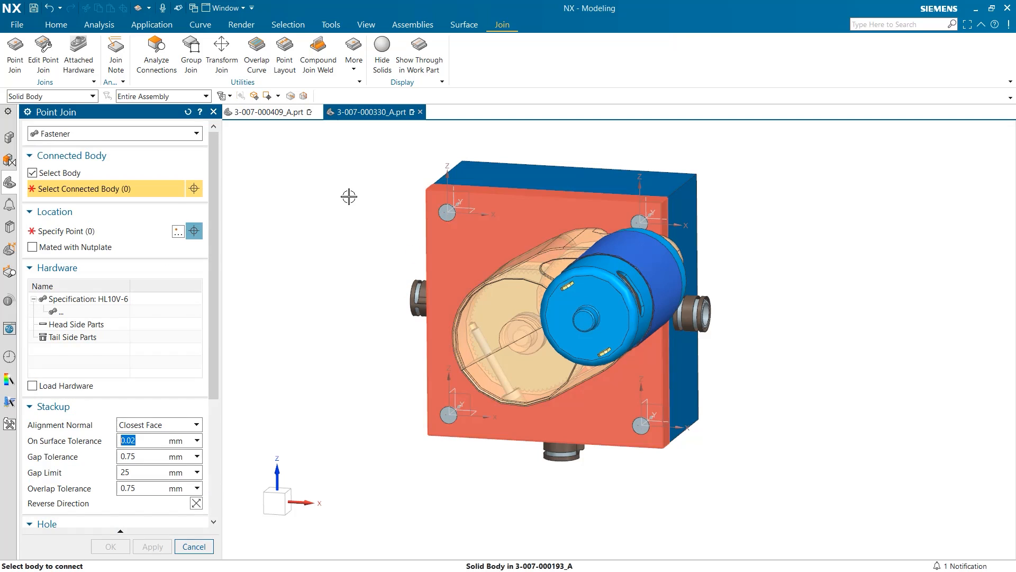
Close the Point Join tool and start editing existing point joins
left_click(193, 546)
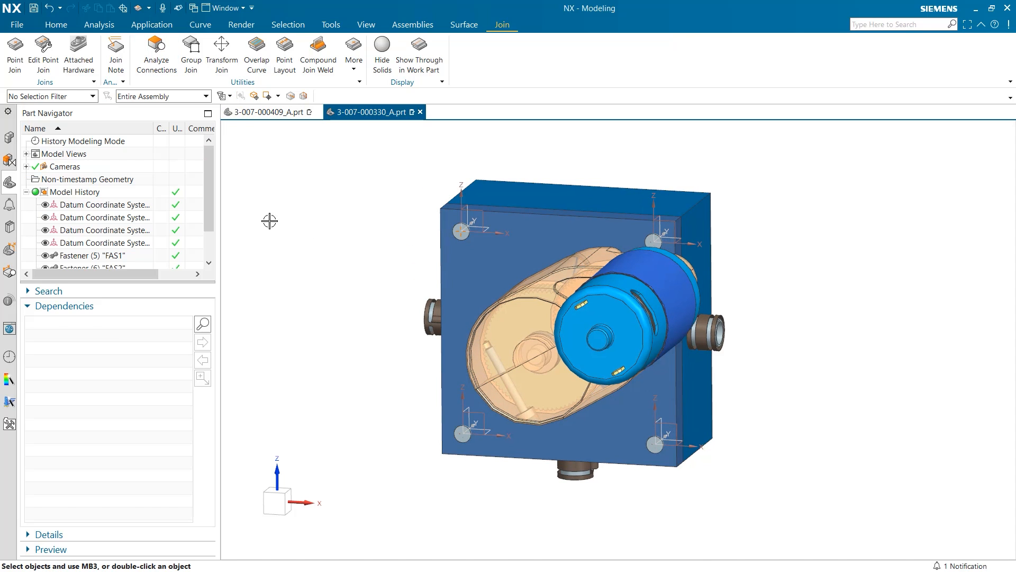
left_click(43, 54)
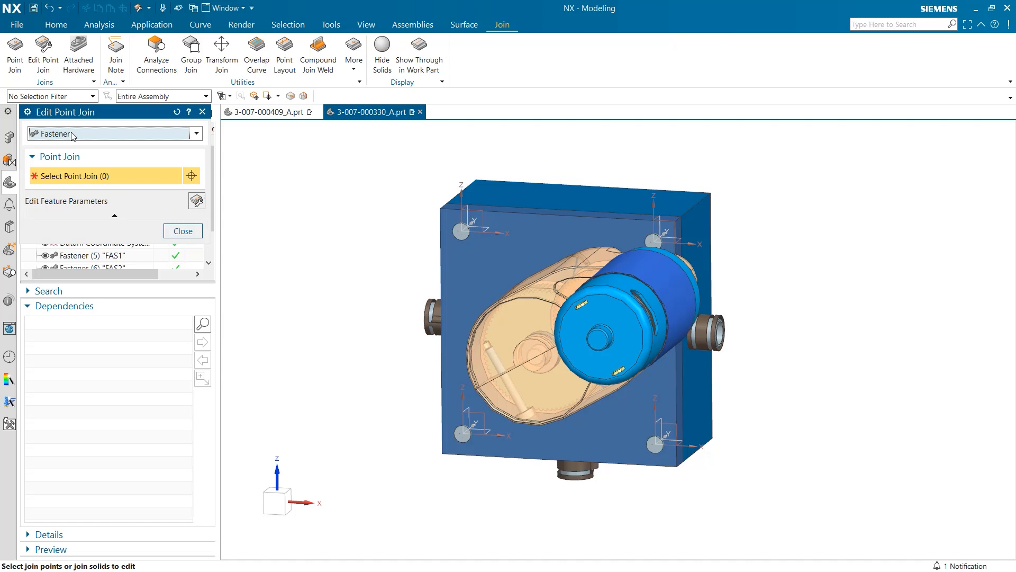
mouse_move(88, 143)
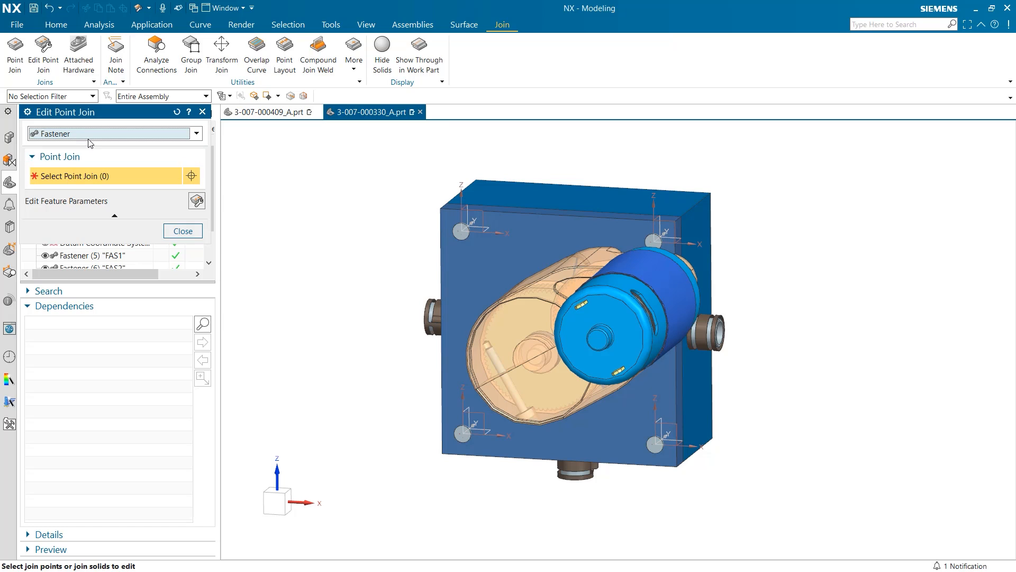
Select fastener joins FAS2 and FAS4 and bring up their feature parameter table
left_click(110, 133)
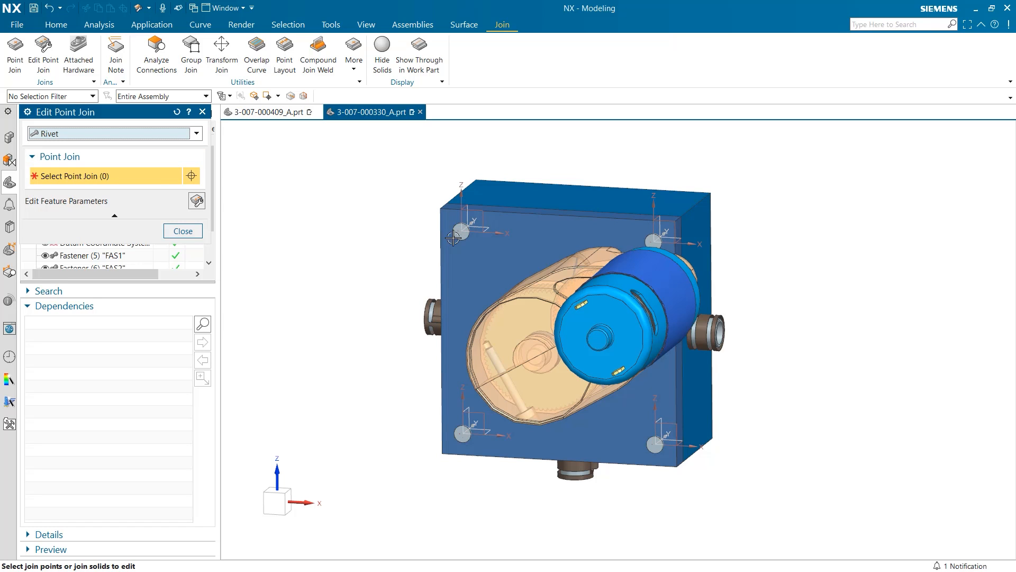
left_click(113, 134)
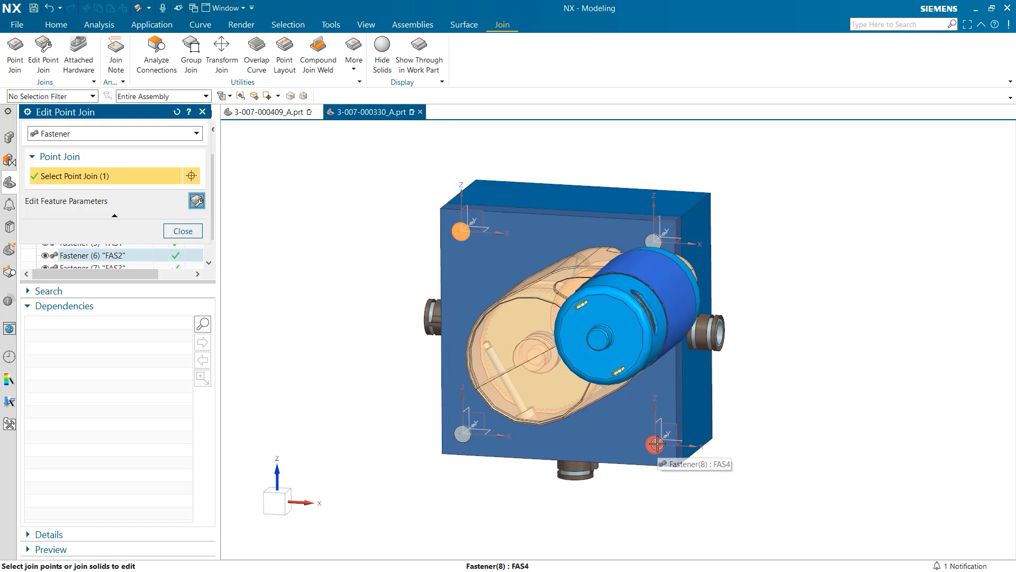
left_click(655, 444)
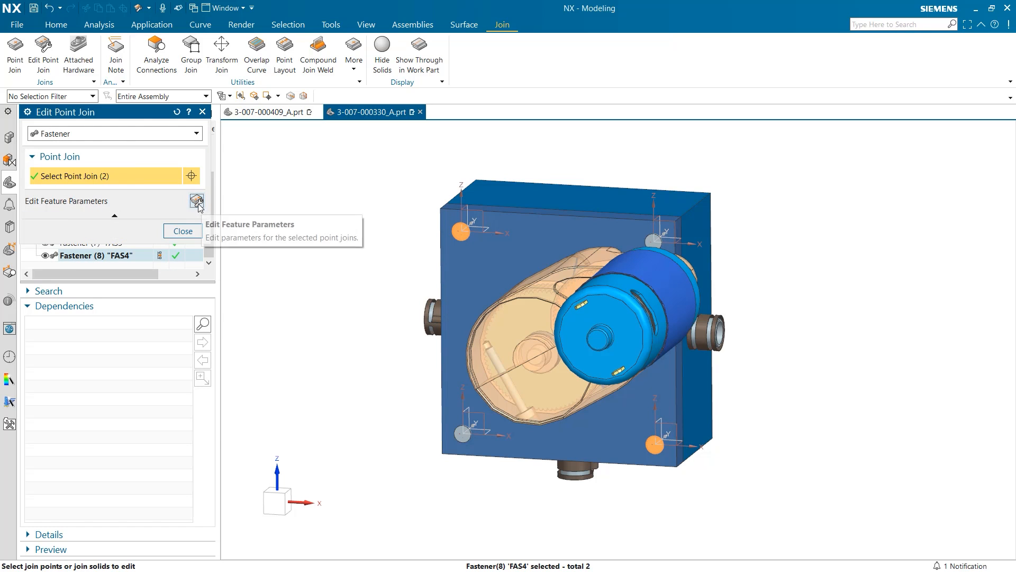
left_click(197, 201)
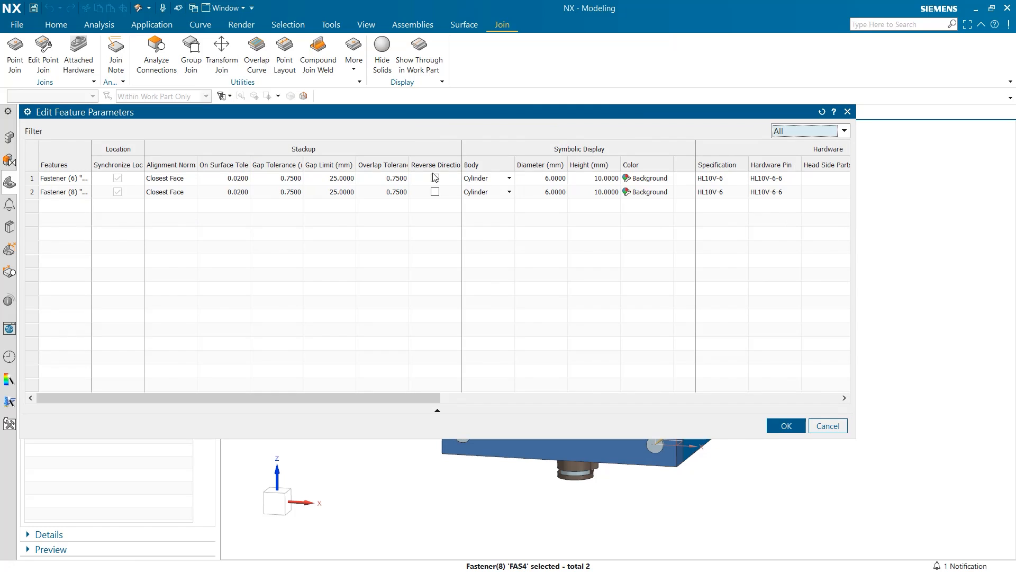
Make FAS2 and FAS4 sphere bodies with 8 mm and 4 mm diameters
left_click(483, 178)
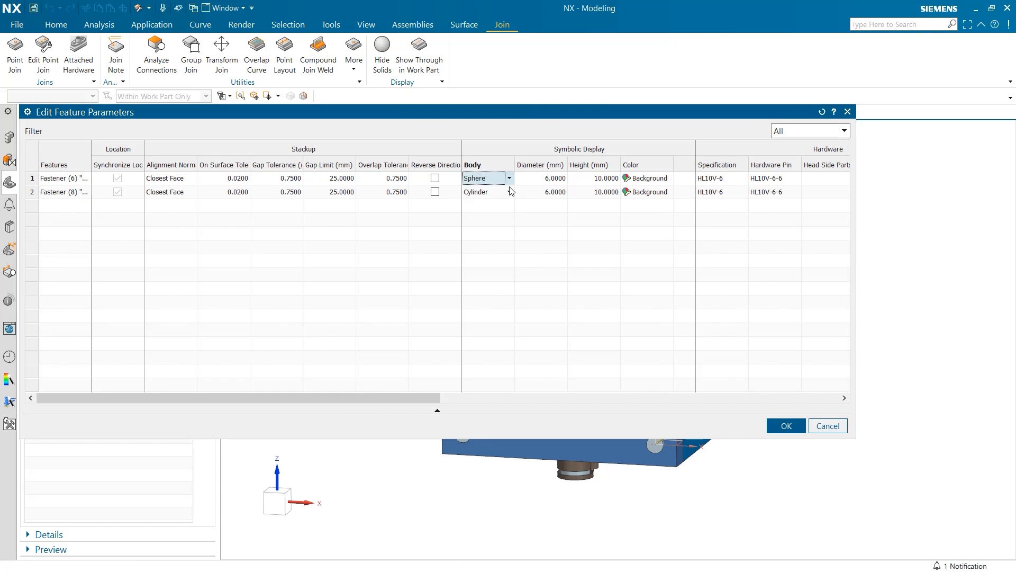
left_click(479, 191)
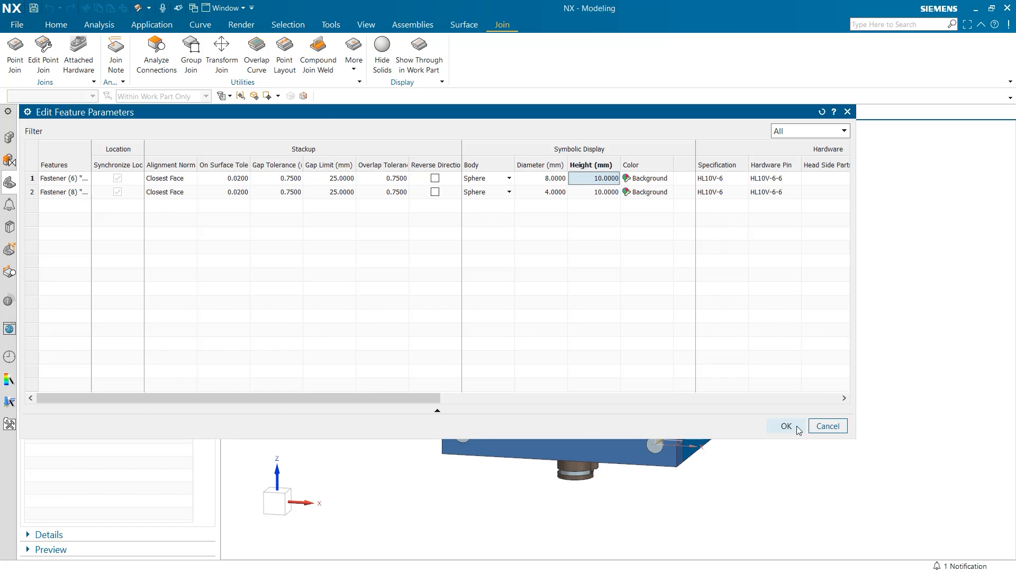
left_click(786, 426)
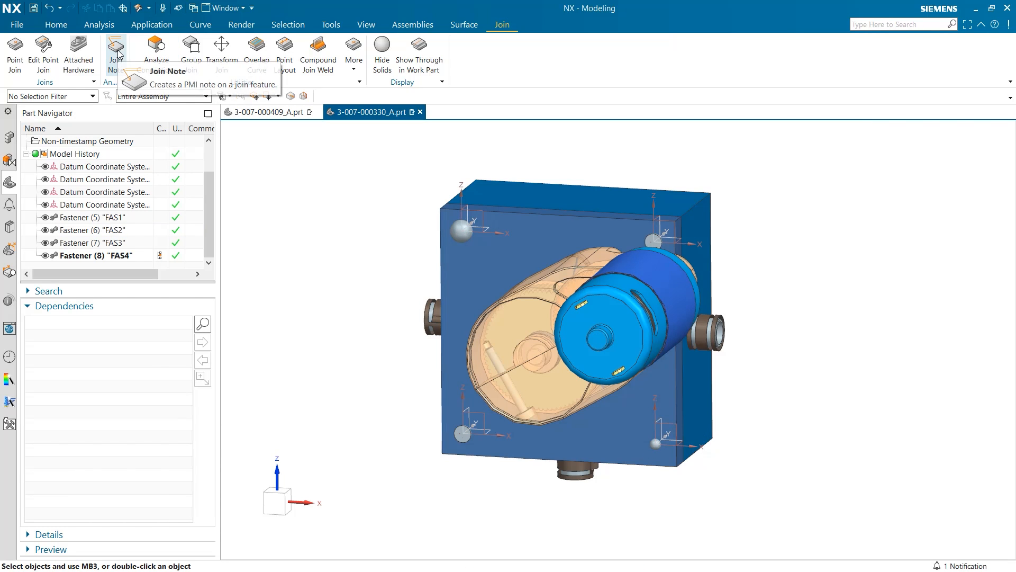
Add a leader note to FAS2 showing Hole Diameter, Hole Type and Fastener Type
left_click(115, 52)
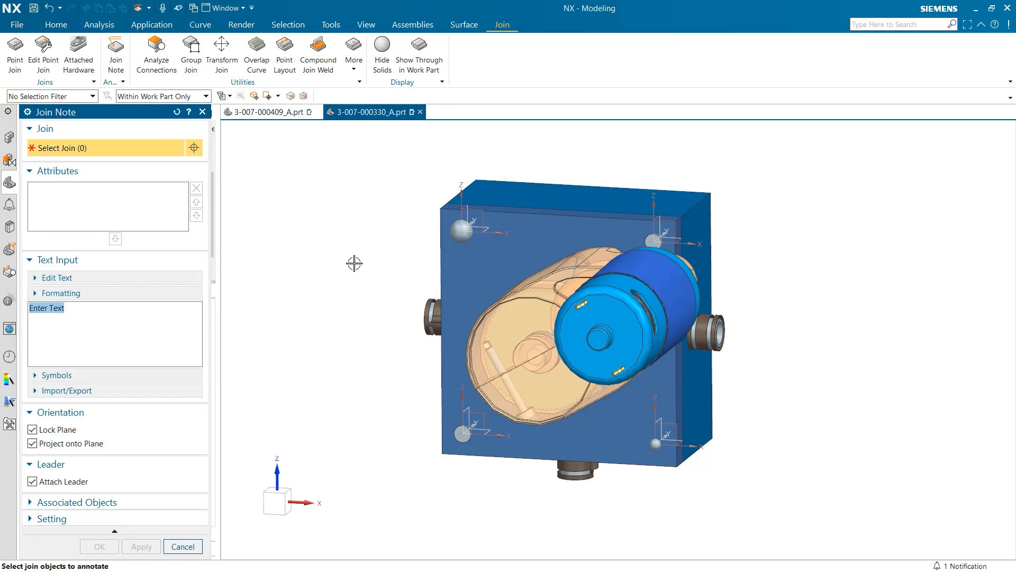
mouse_move(462, 232)
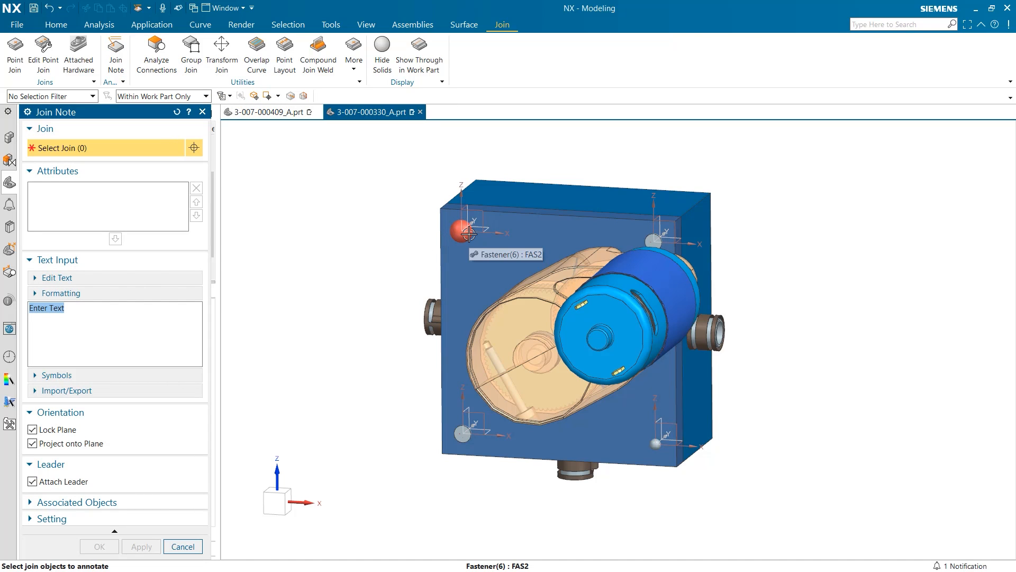
left_click(461, 232)
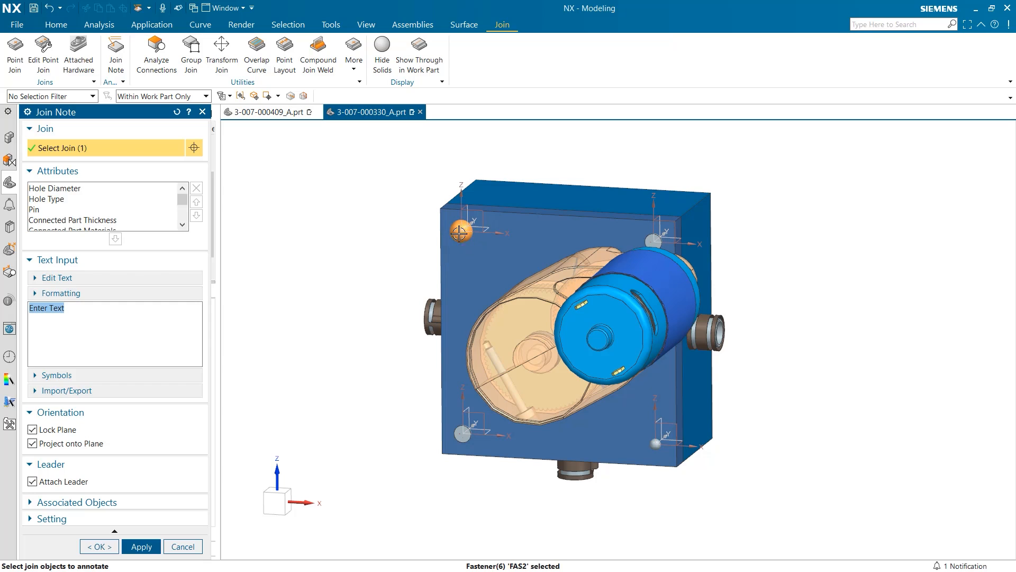
mouse_move(230, 217)
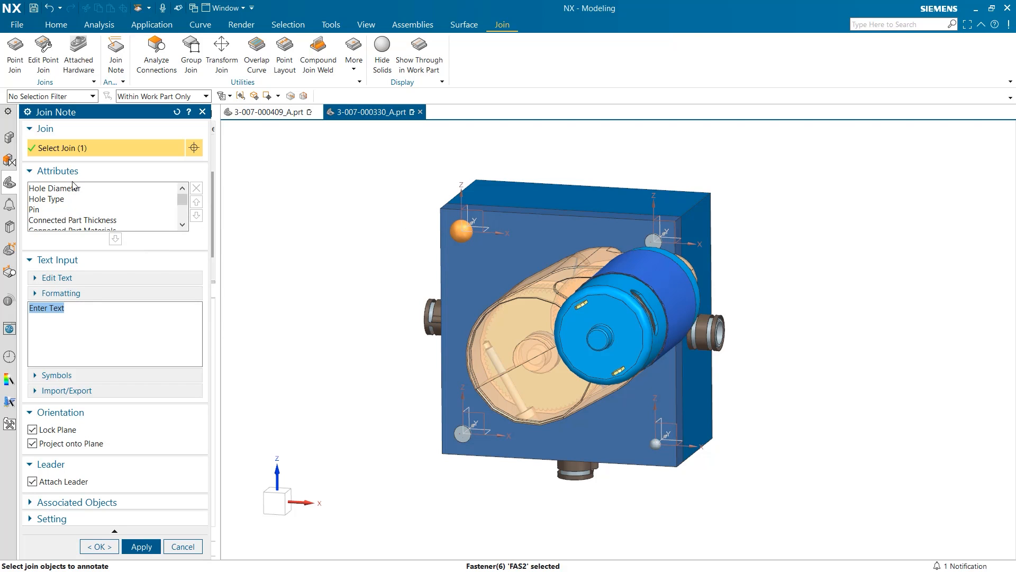
double_click(63, 187)
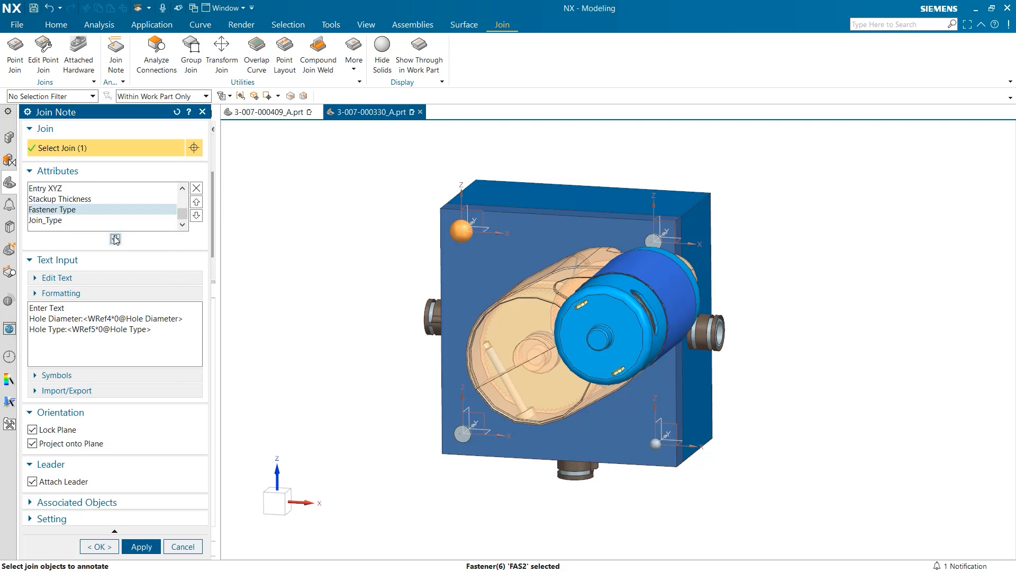
left_click(116, 240)
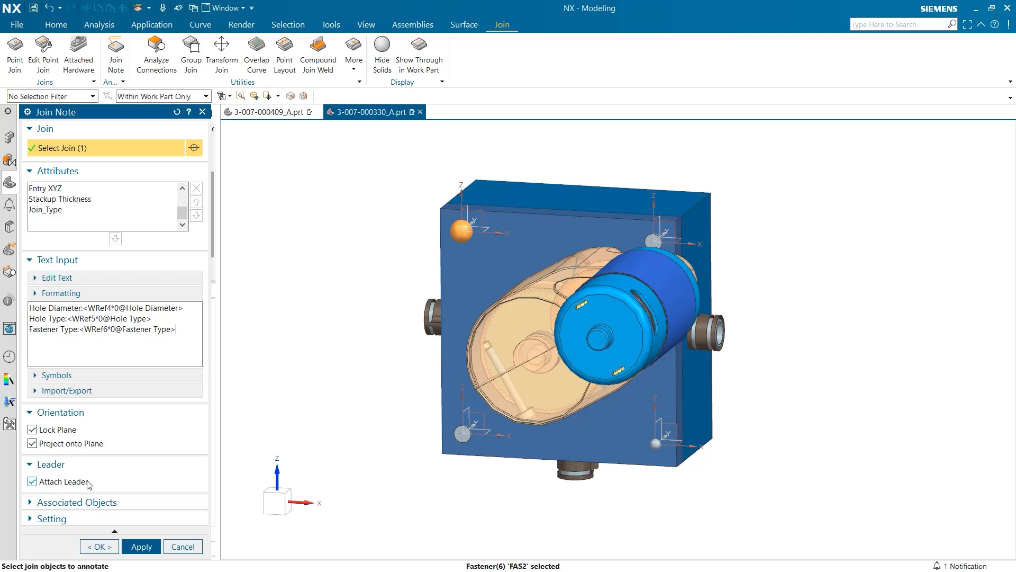
left_click(141, 546)
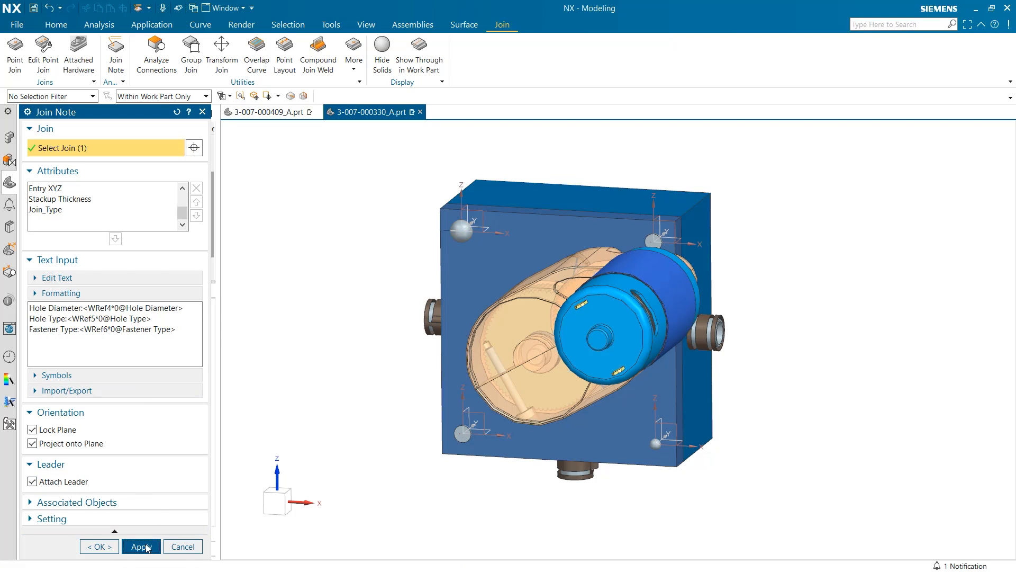
left_click(141, 546)
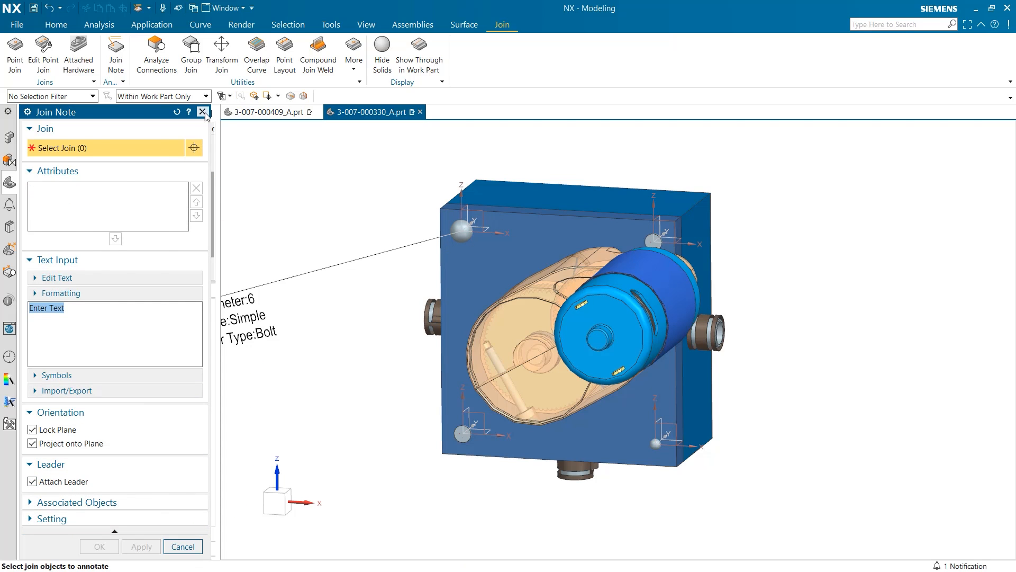
Close the Join Note tool, leaving the FAS2 label displayed above the box
left_click(203, 112)
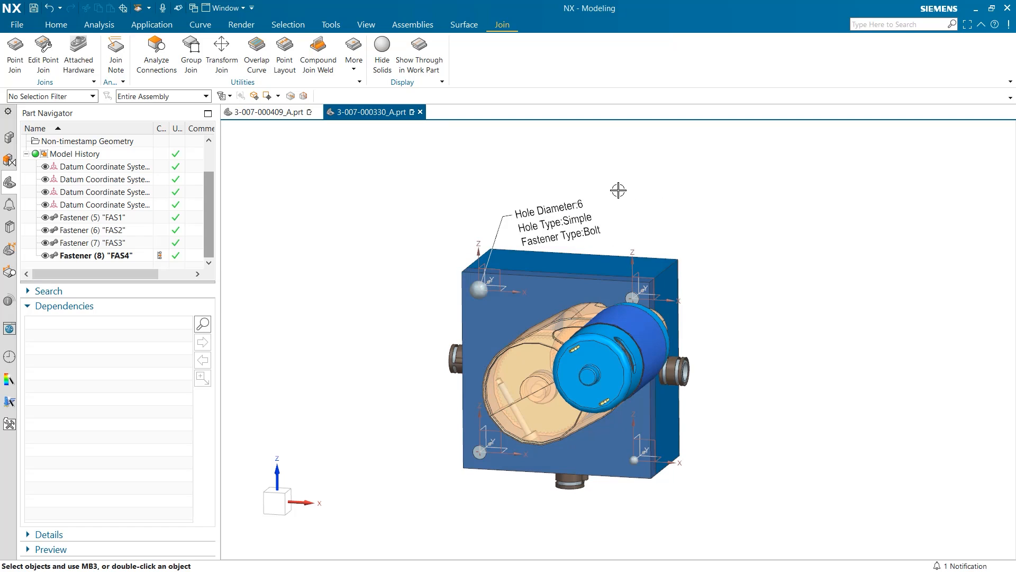
mouse_move(606, 480)
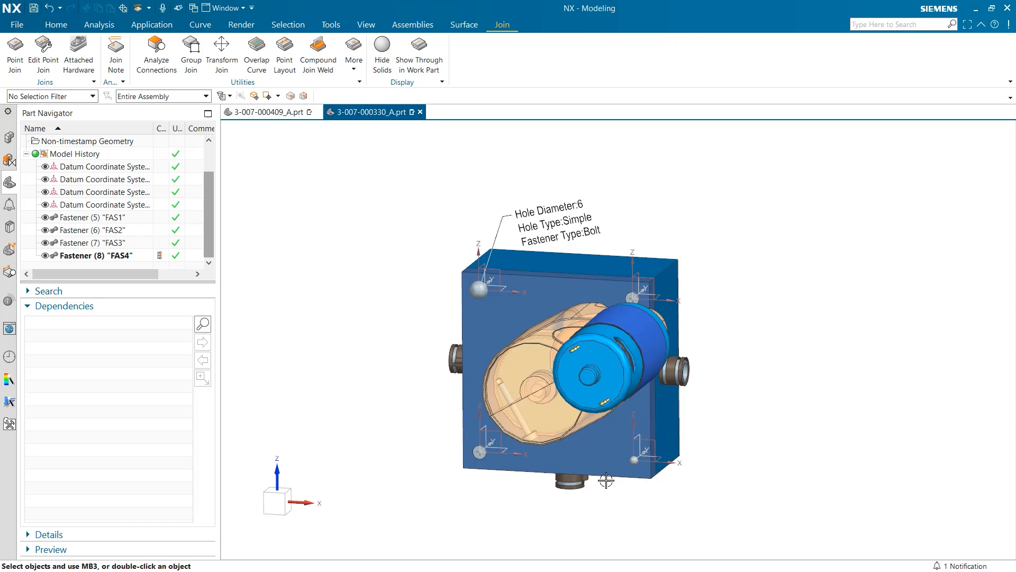
mouse_move(725, 269)
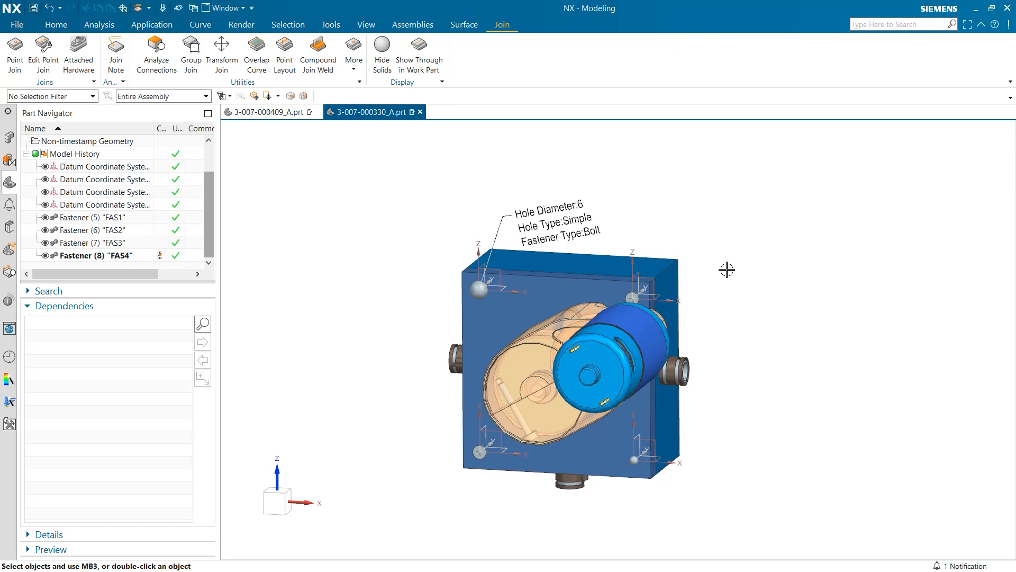